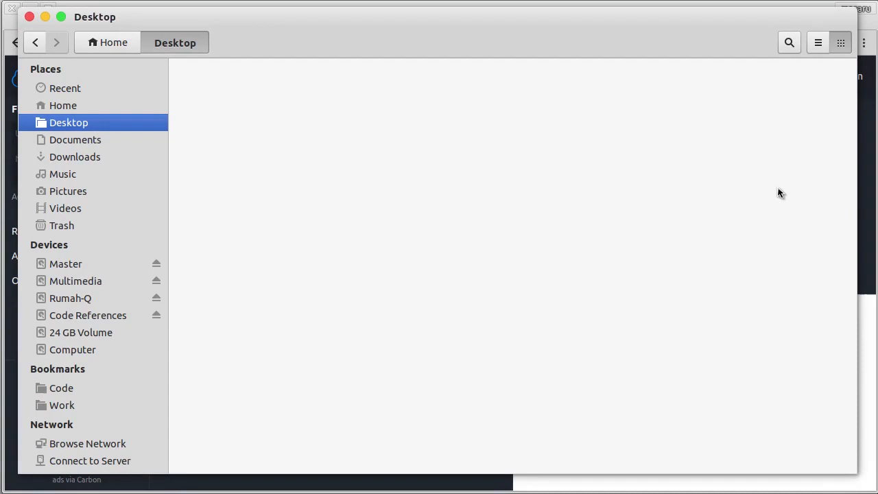
{"action": "mouse_move", "coordinate": [728, 242]}
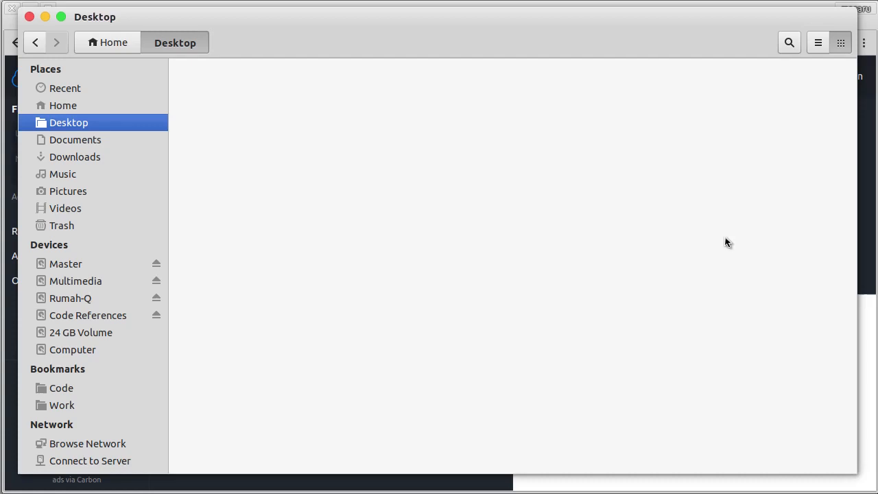
{"action": "mouse_move", "coordinate": [536, 142]}
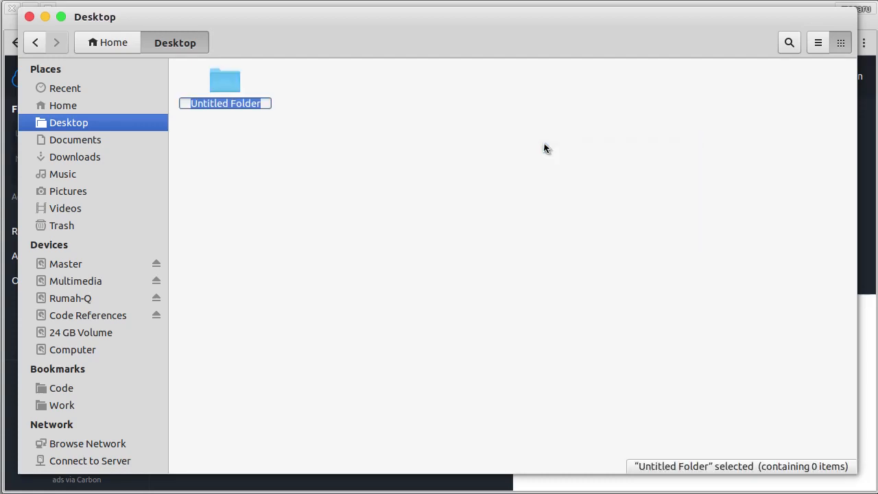
- Name the new Desktop folder 'vueapp'
{"action": "type", "text": "vueapp"}
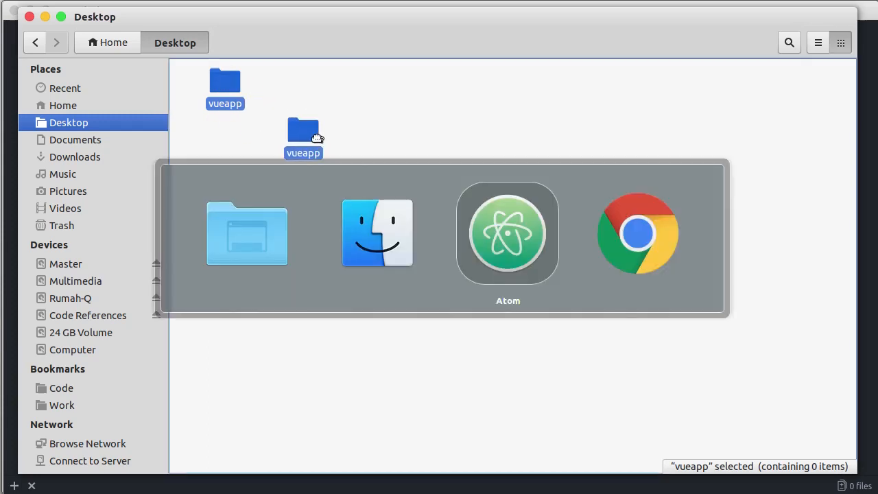
- Show the vueapp project tree in Atom and add a new file named index.html
{"action": "left_click", "coordinate": [507, 232]}
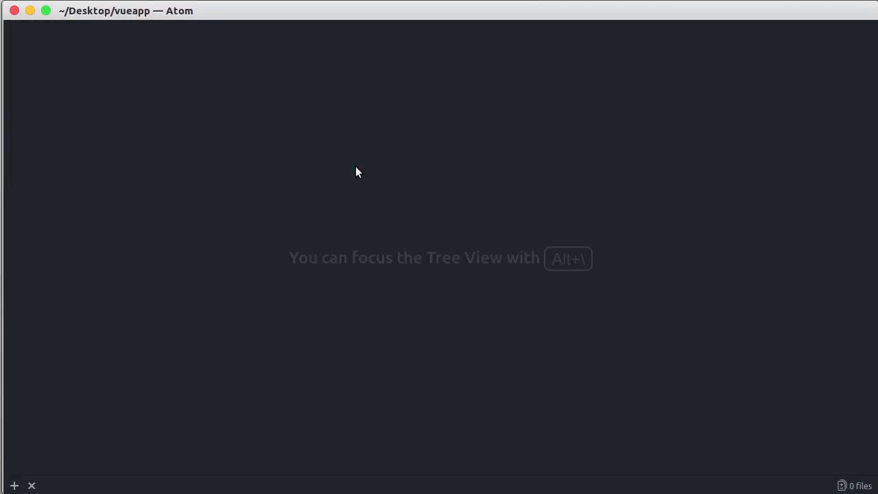
{"action": "key", "text": "alt+\\"}
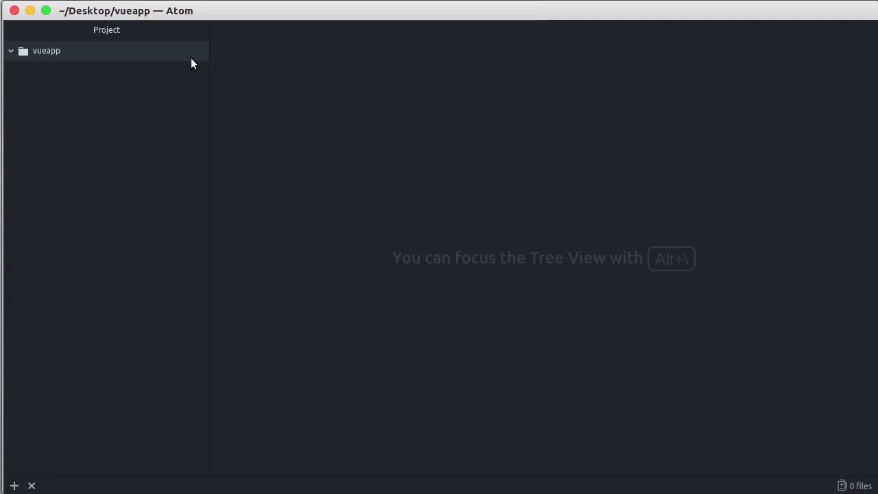
{"action": "right_click", "coordinate": [46, 51]}
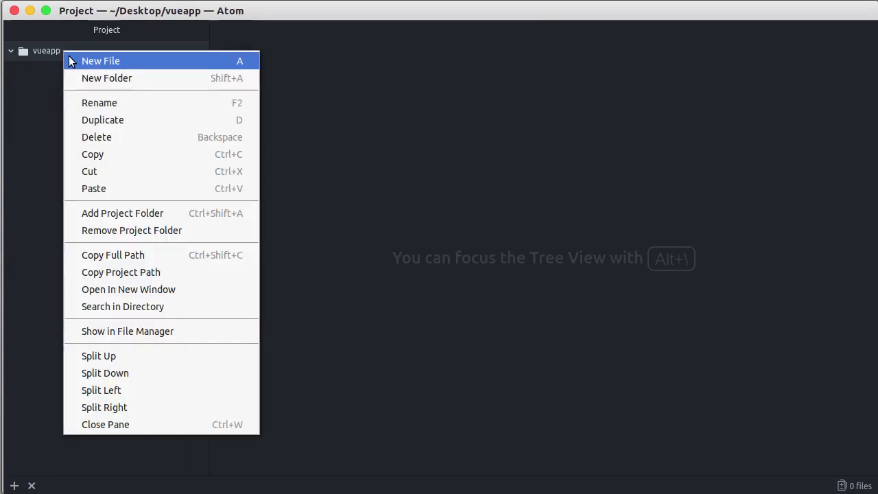
{"action": "left_click", "coordinate": [101, 60]}
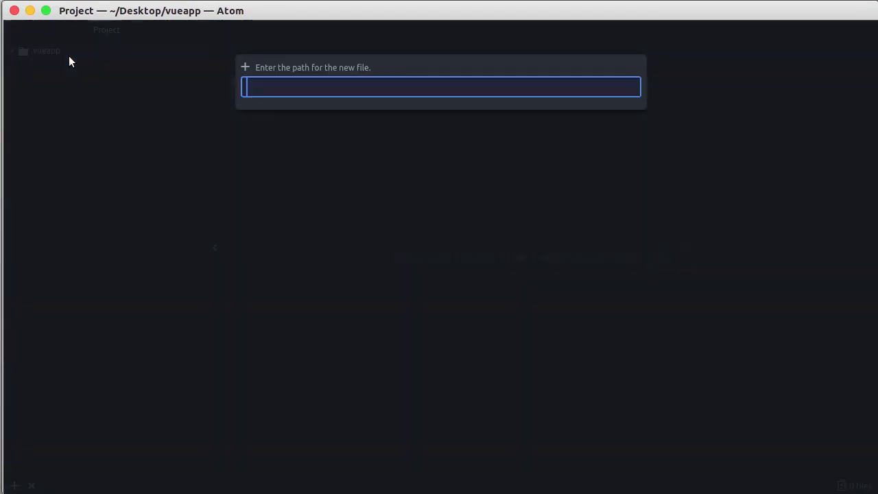
{"action": "type", "text": "i"}
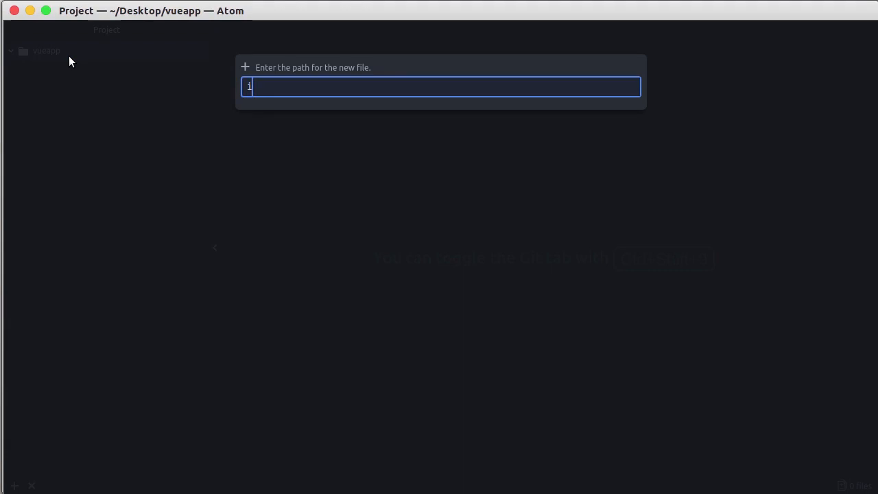
{"action": "type", "text": "ndex.html"}
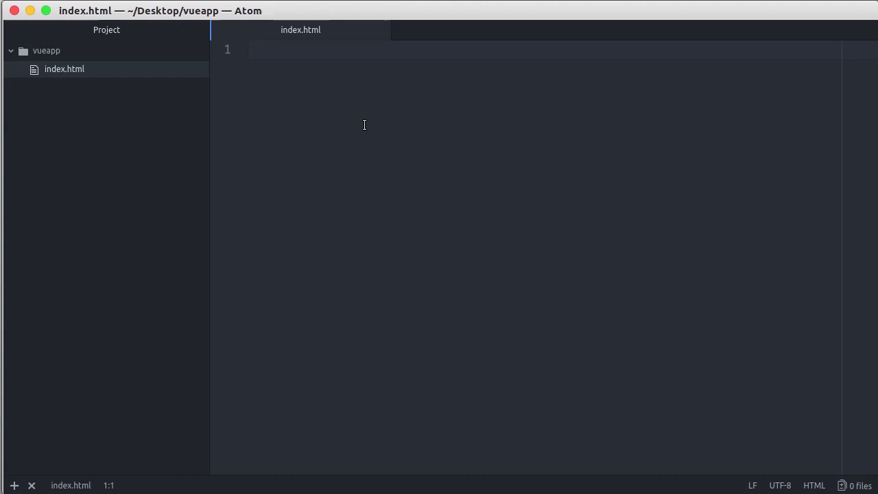
- Expand the html:5 Emmet abbreviation into an HTML5 boilerplate in index.html
{"action": "type", "text": "h"}
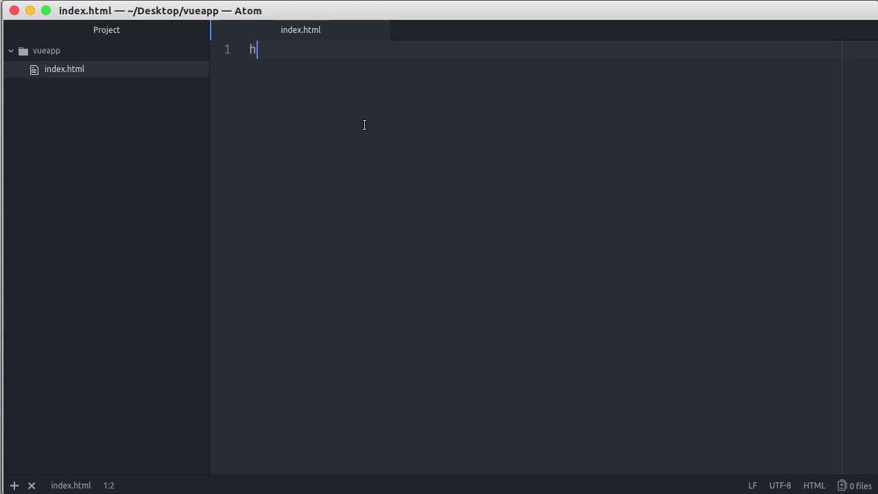
{"action": "type", "text": "tml:"}
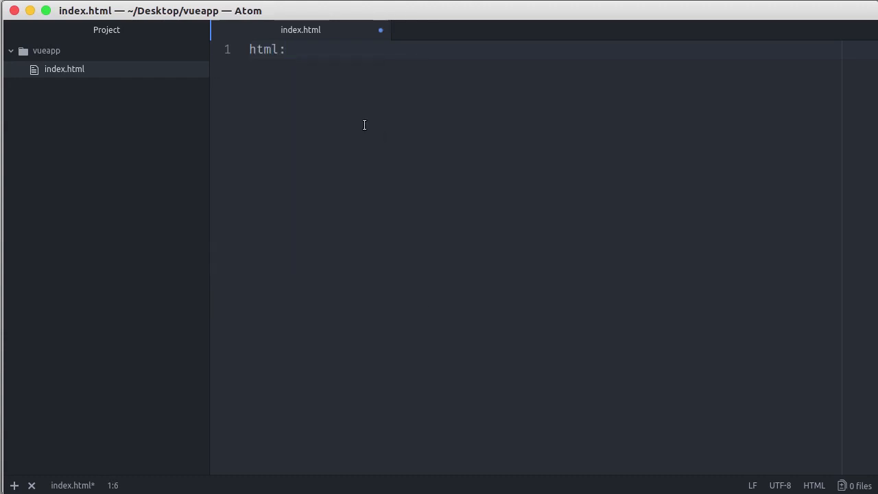
{"action": "type", "text": "5"}
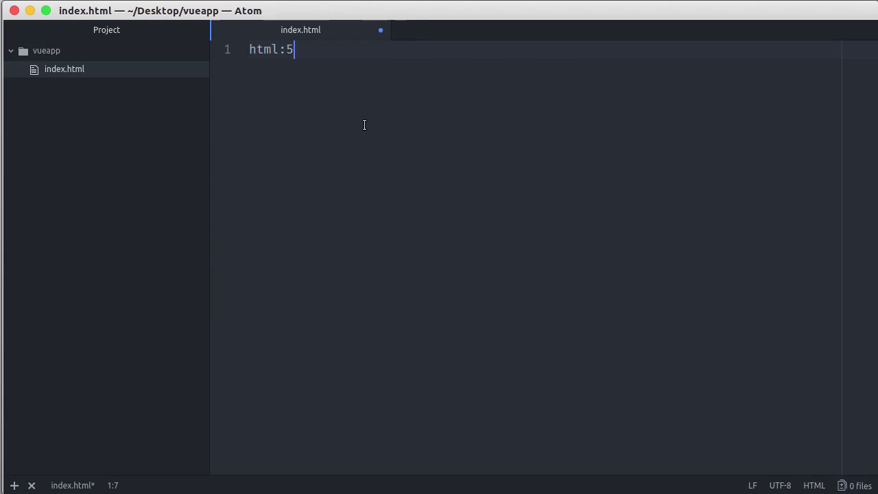
{"action": "key", "text": "Tab"}
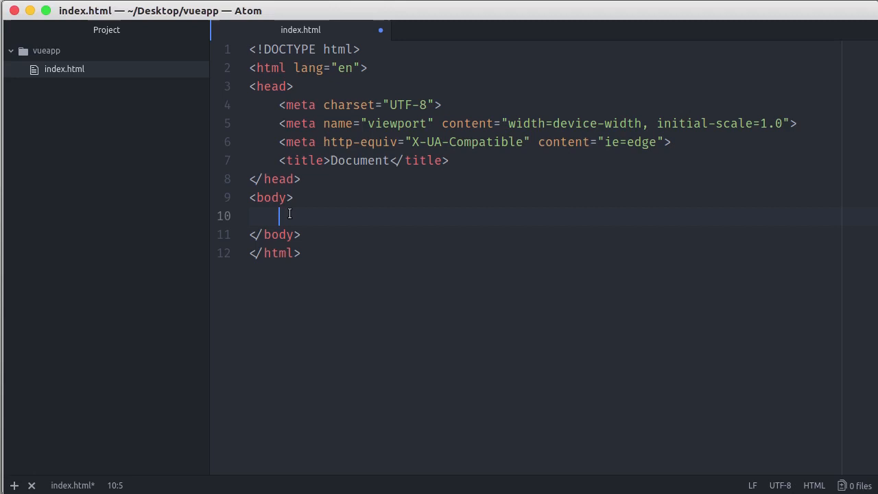
{"action": "type", "text": "<script src=\"https://cdn.jsdelivr.net/npm/vue\"></script>"}
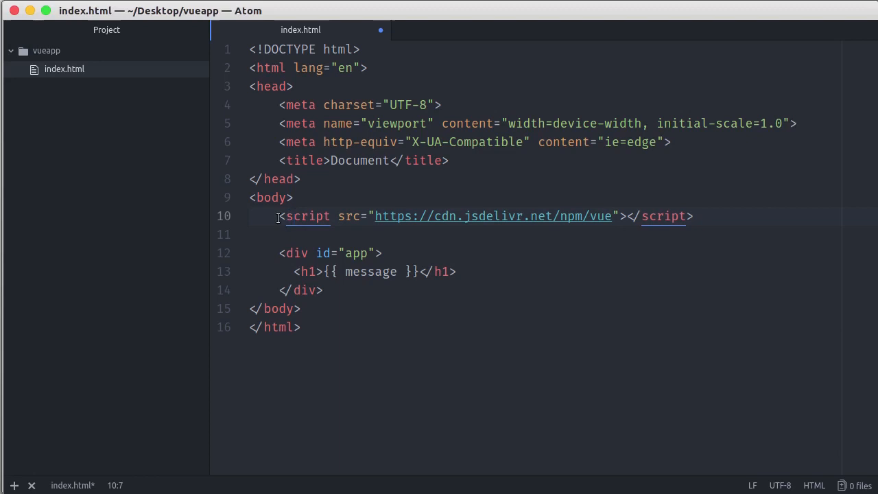
{"action": "key", "text": "cmd+shift+k"}
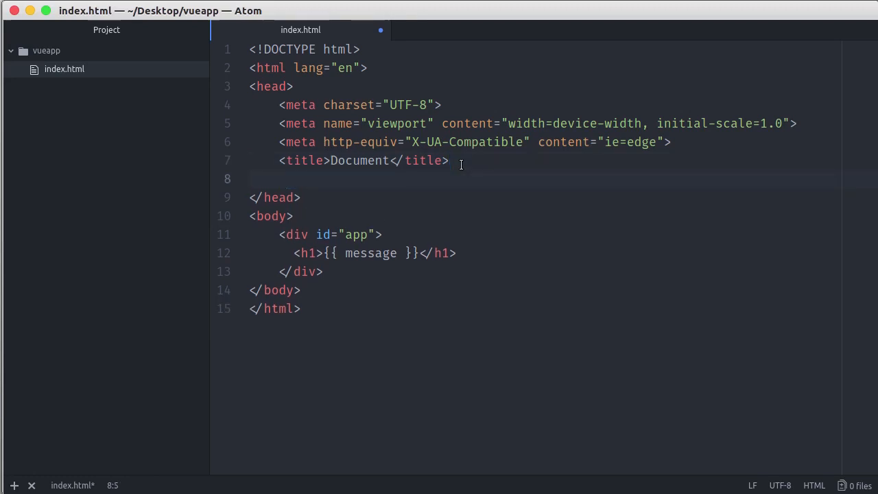
{"action": "type", "text": "<script src=\"https://cdn.jsdelivr.net/npm/vue\"></script>"}
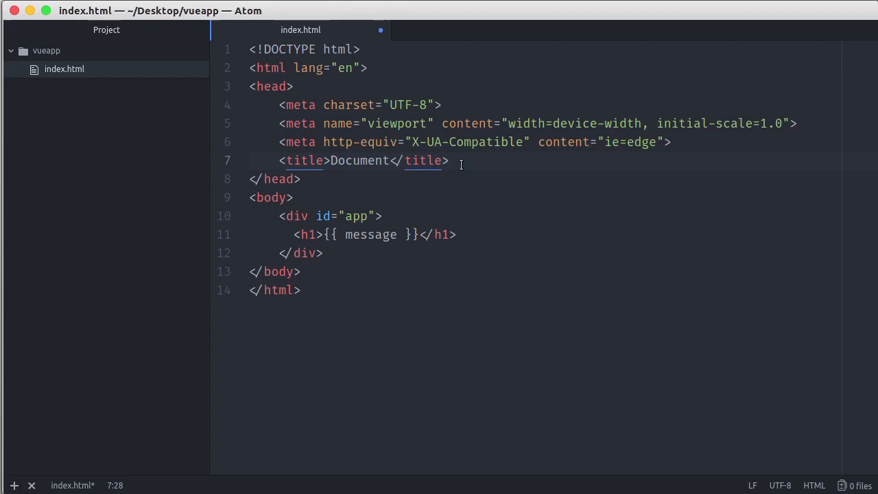
{"action": "left_click", "coordinate": [322, 253]}
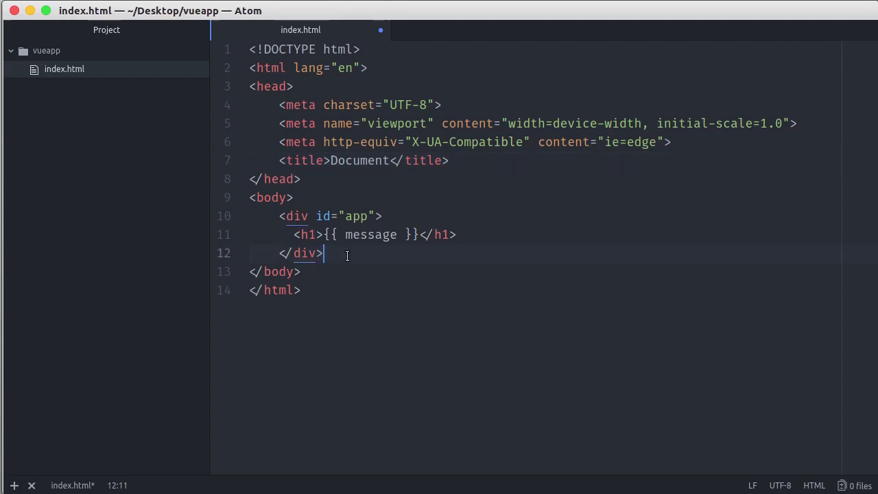
{"action": "key", "text": "enter"}
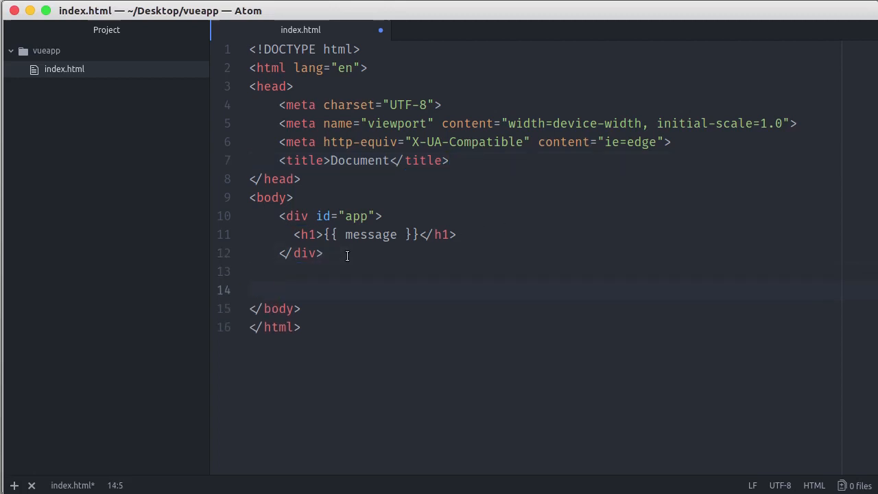
{"action": "type", "text": "<script src=\"https://cdn.jsdelivr.net/npm/vue\"></script>"}
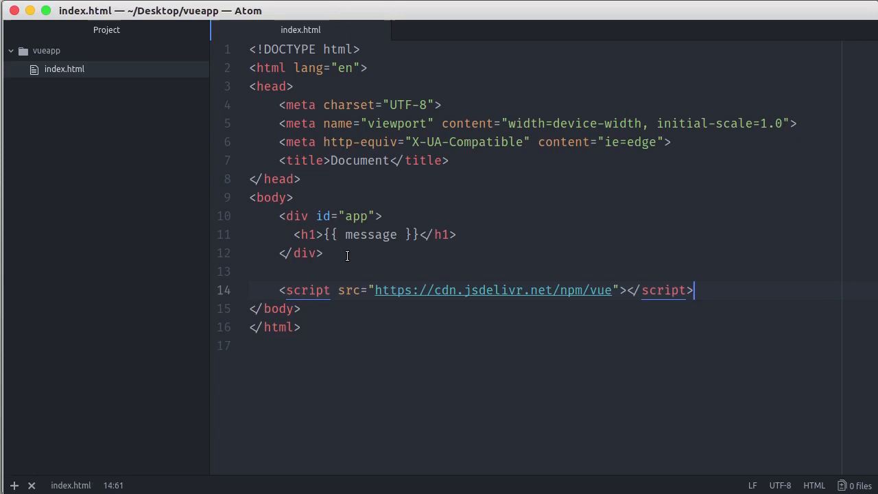
{"action": "key", "text": "cmd+tab"}
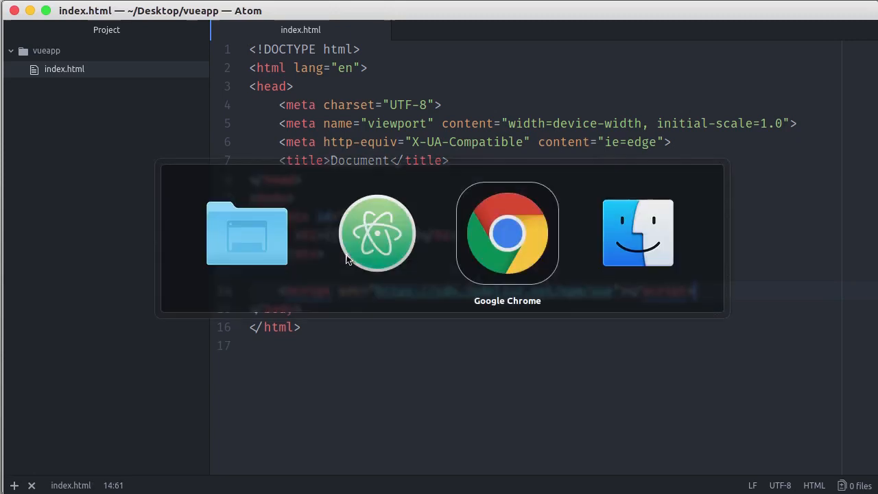
{"action": "left_click", "coordinate": [507, 233]}
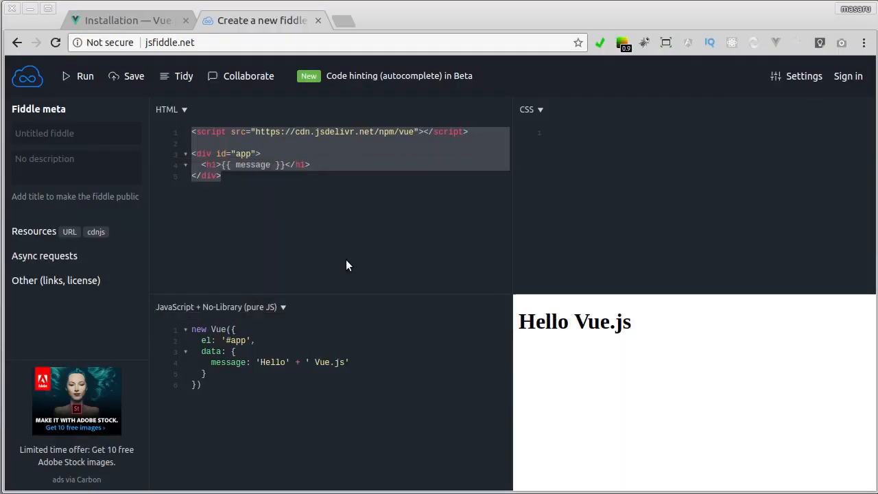
{"action": "mouse_move", "coordinate": [268, 409]}
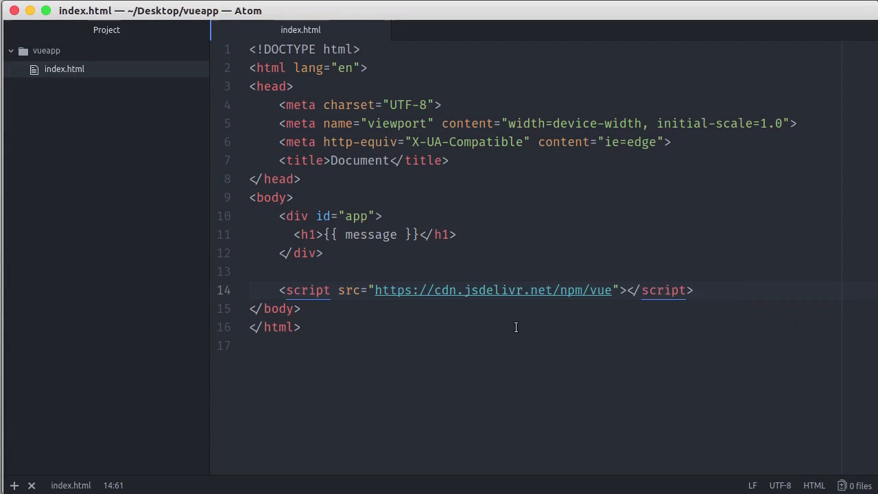
- Insert an empty script block below the Vue CDN script via the script snippet
{"action": "key", "text": "enter"}
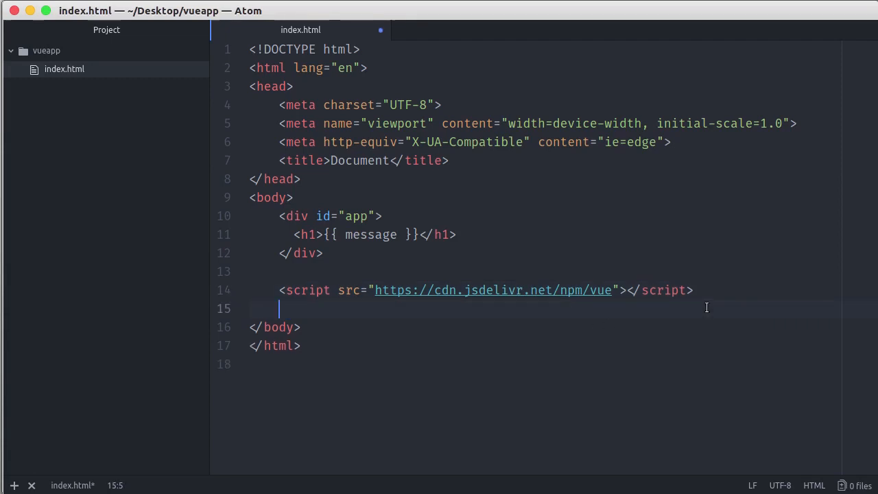
{"action": "type", "text": "script"}
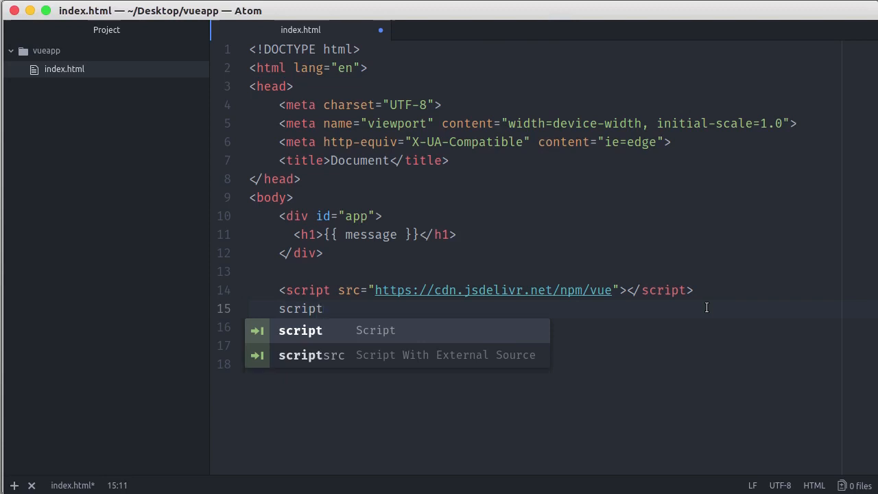
{"action": "key", "text": "tab"}
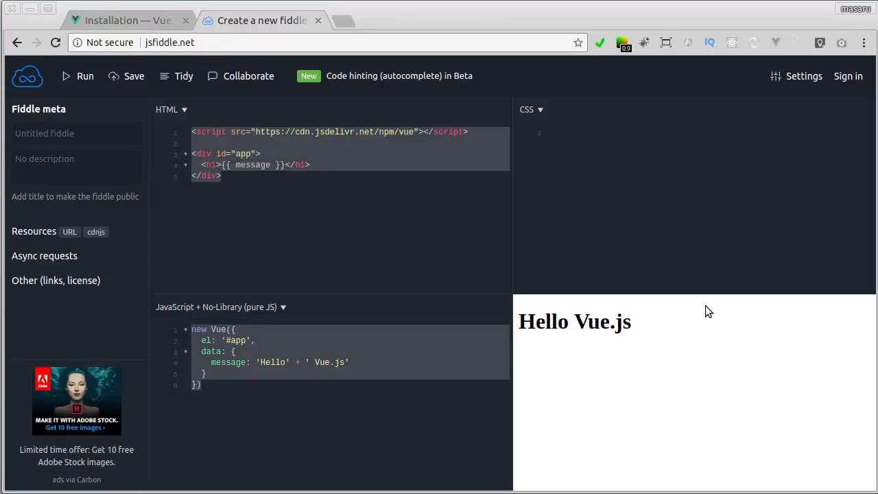
{"action": "left_click", "coordinate": [476, 20]}
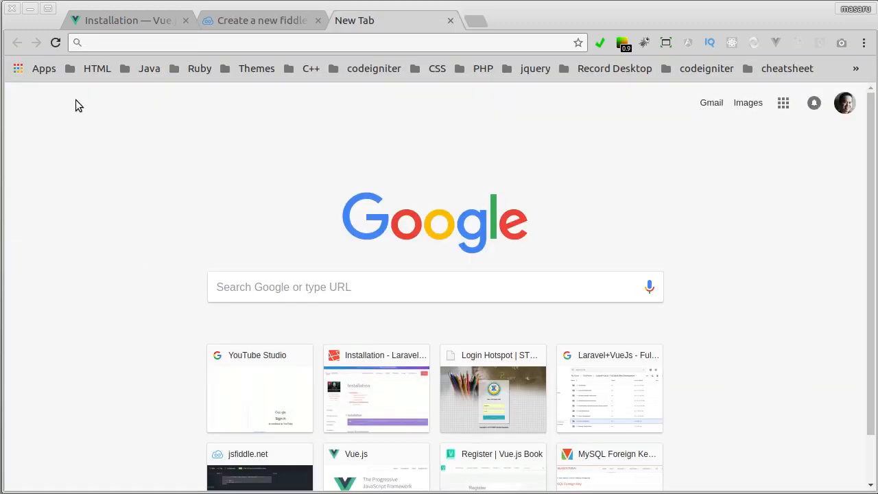
- Choose Open File from Chrome's File menu in the new tab
{"action": "left_click", "coordinate": [11, 8]}
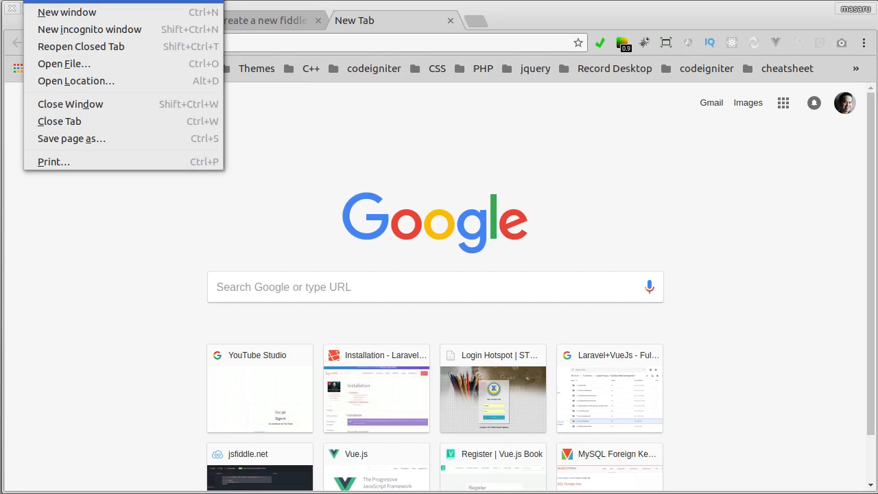
{"action": "left_click", "coordinate": [64, 63]}
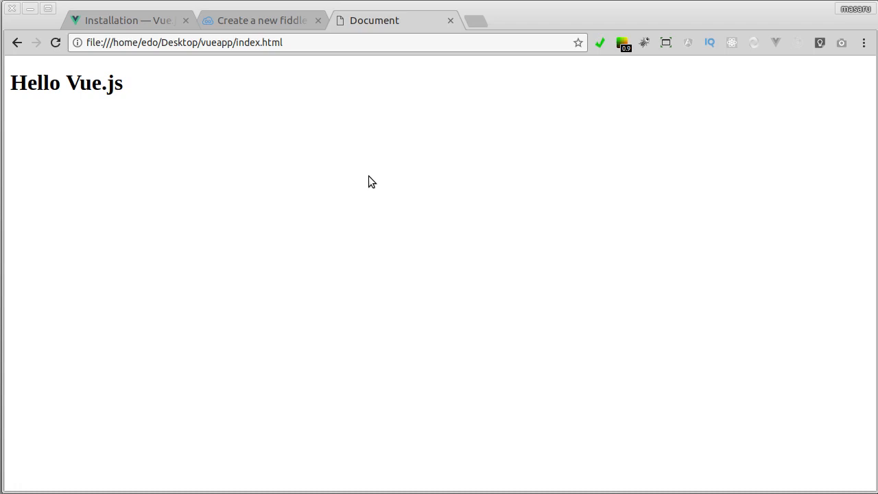
{"action": "mouse_move", "coordinate": [373, 116]}
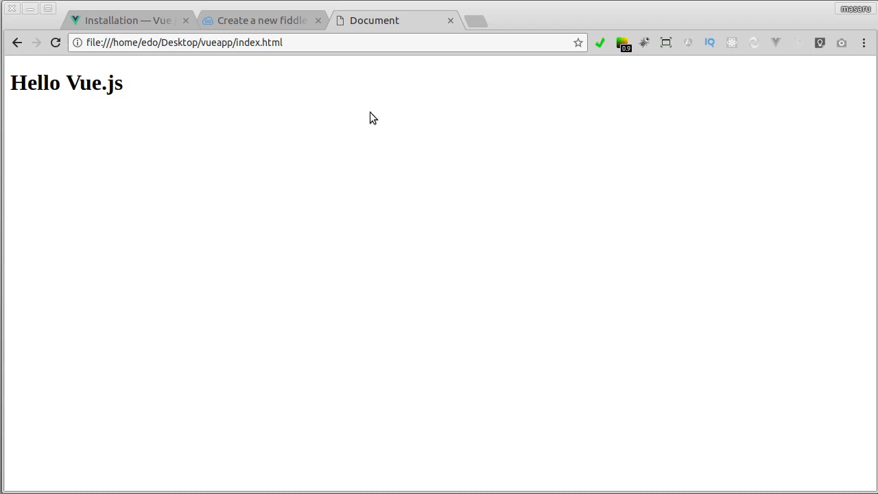
{"action": "mouse_move", "coordinate": [369, 87]}
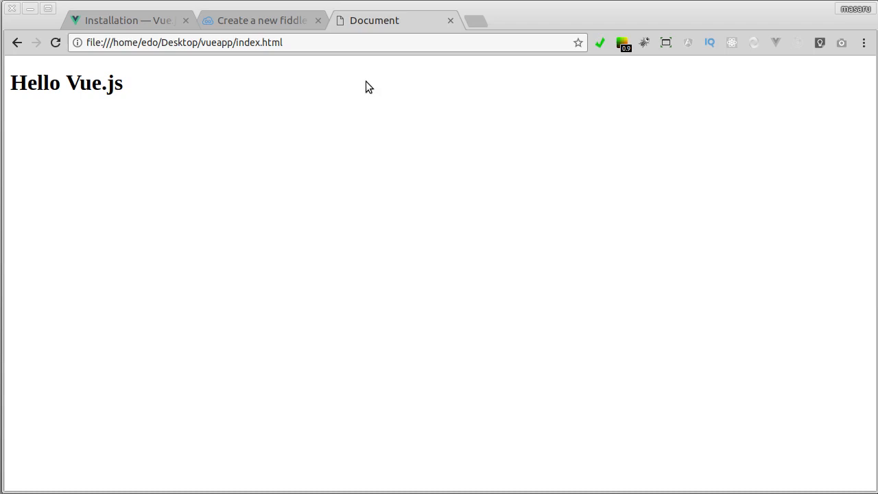
{"action": "mouse_move", "coordinate": [328, 87]}
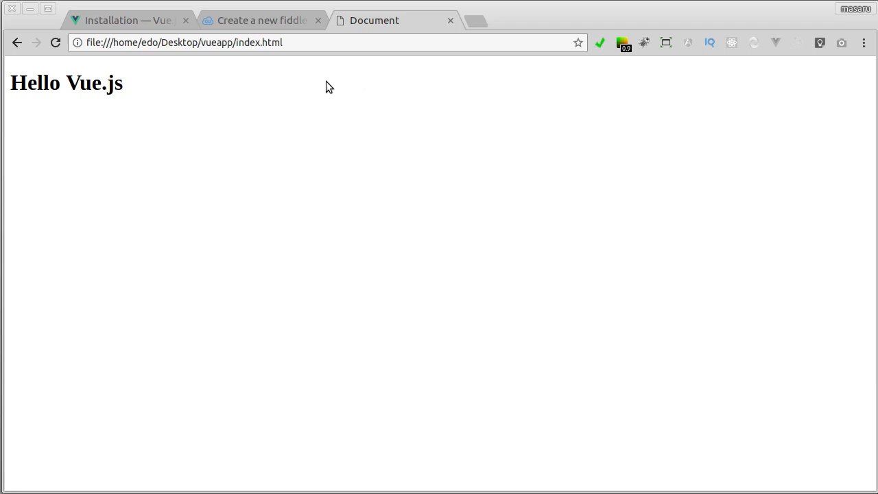
{"action": "mouse_move", "coordinate": [127, 20]}
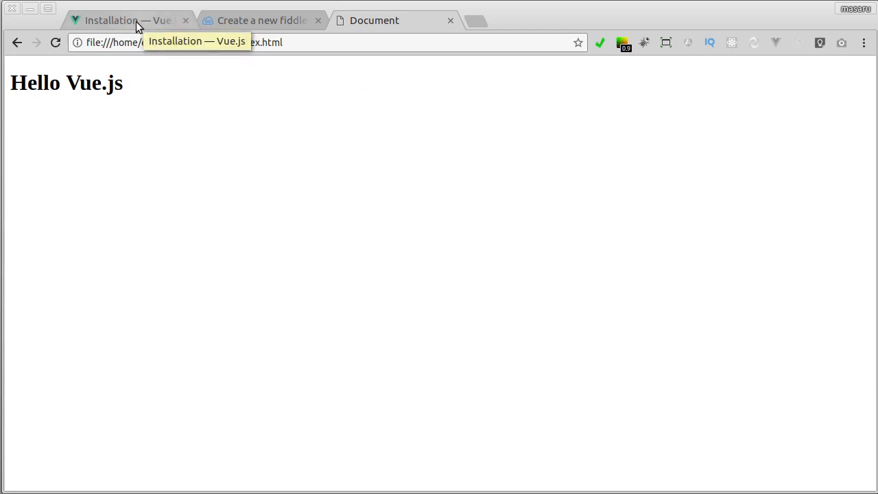
- Download the Development Version of vue.js from the Vue.js Installation page
{"action": "left_click", "coordinate": [123, 20]}
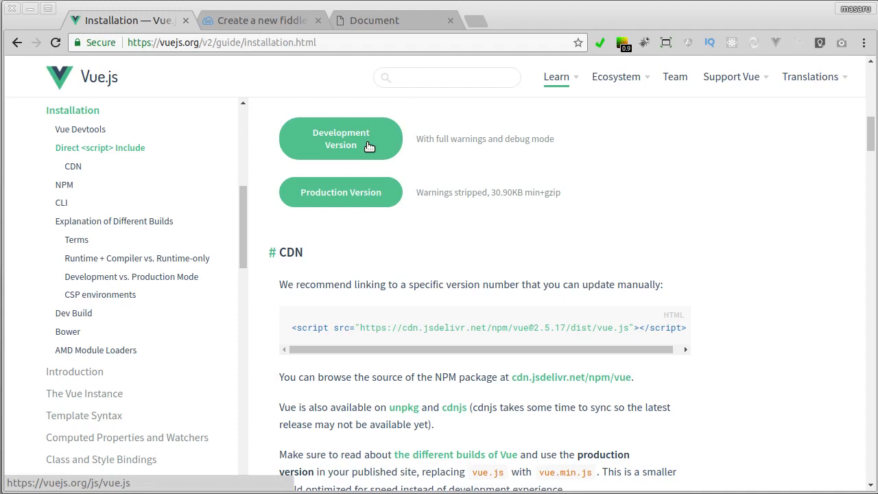
{"action": "mouse_move", "coordinate": [369, 180]}
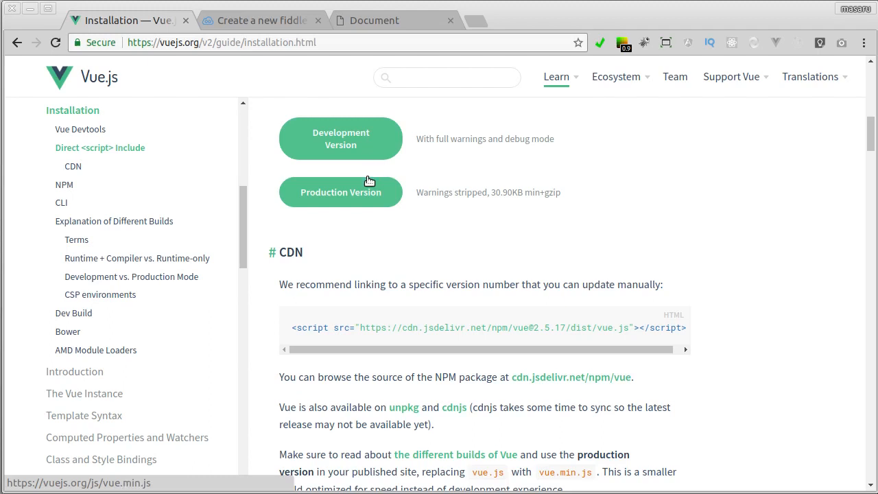
{"action": "mouse_move", "coordinate": [369, 187]}
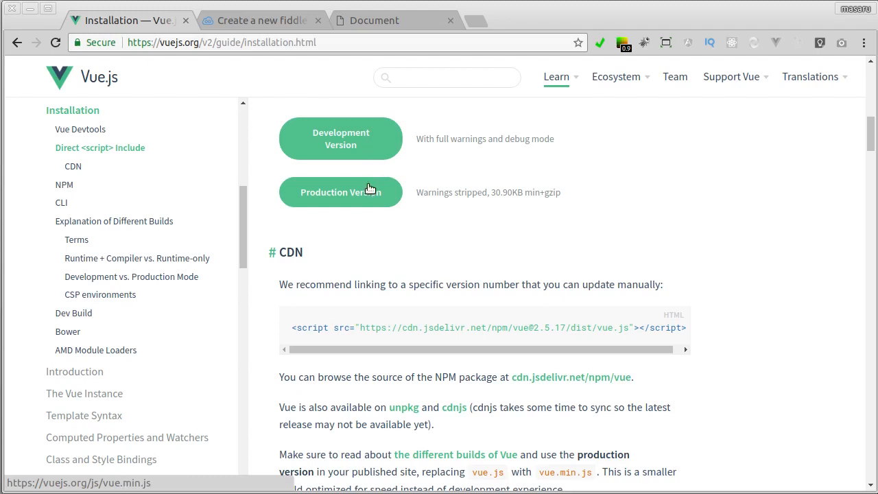
{"action": "mouse_move", "coordinate": [358, 144]}
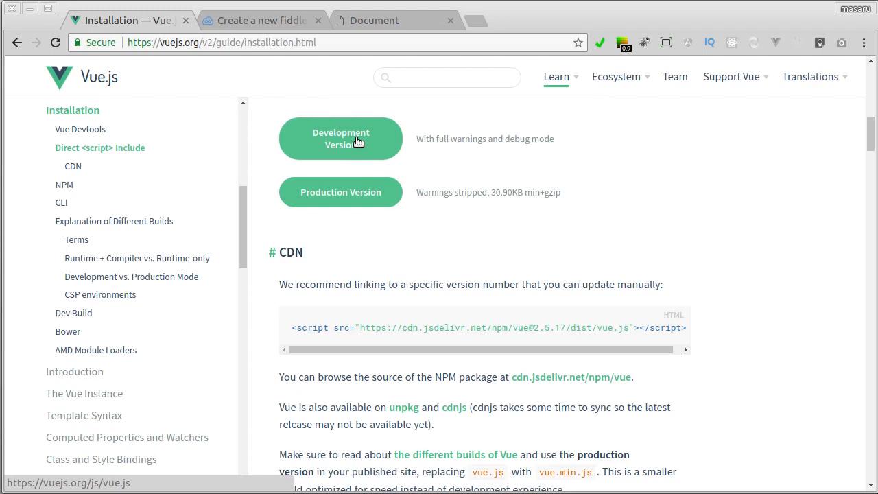
{"action": "left_click", "coordinate": [341, 138]}
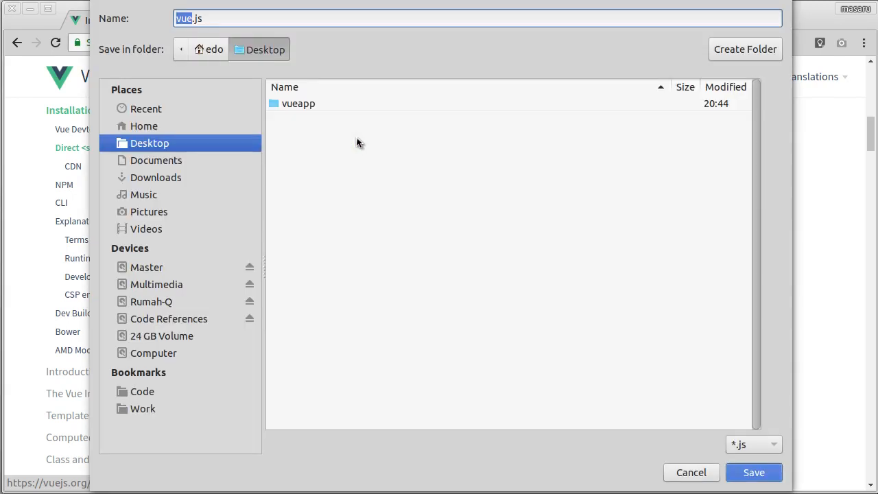
{"action": "mouse_move", "coordinate": [310, 115]}
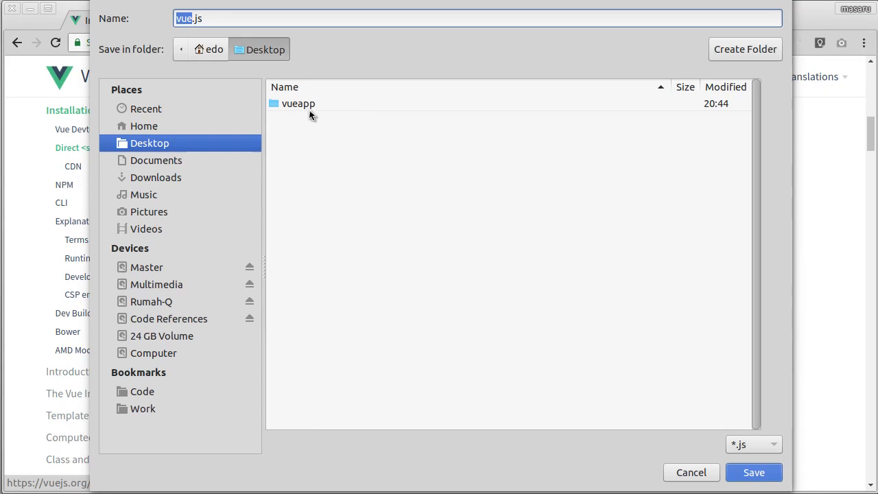
{"action": "mouse_move", "coordinate": [305, 111]}
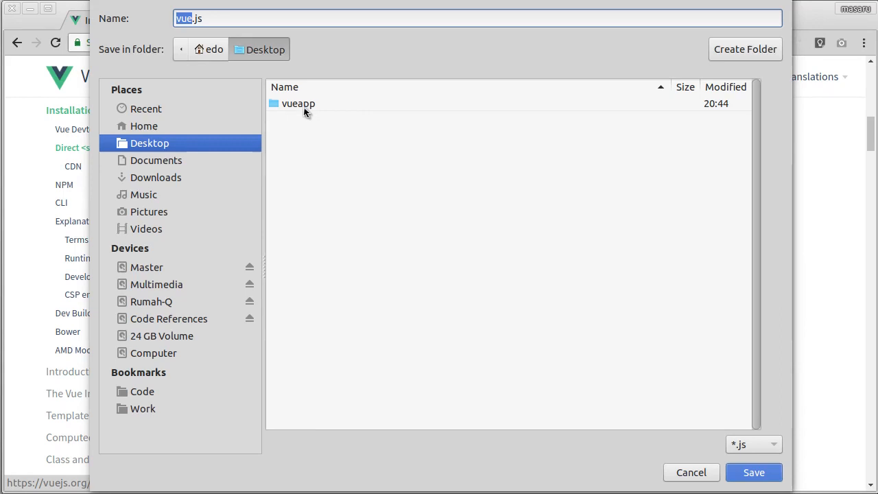
- Save vue.js into a newly created js folder inside vueapp
{"action": "double_click", "coordinate": [298, 103]}
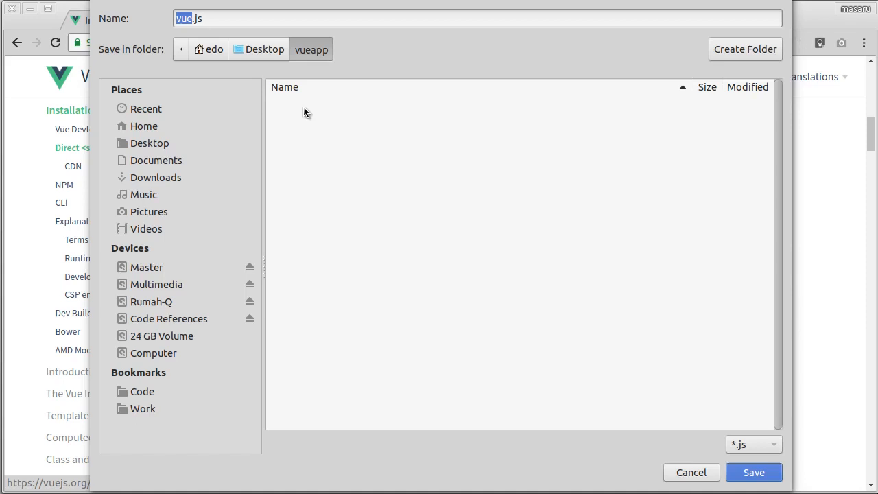
{"action": "left_click", "coordinate": [745, 49]}
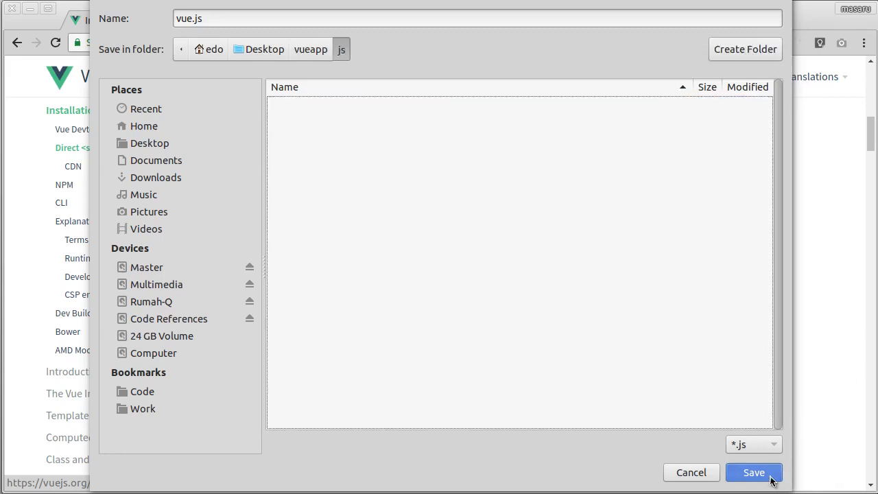
{"action": "left_click", "coordinate": [753, 471]}
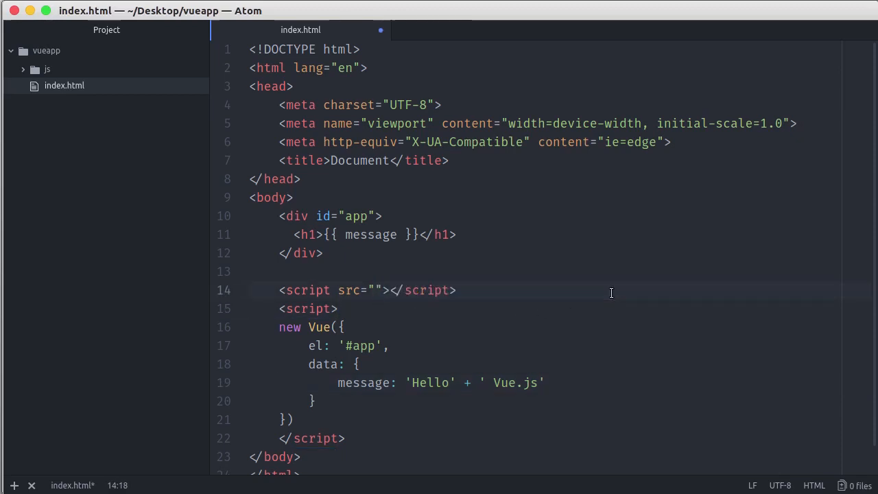
- Set the empty script src in index.html to js/vue.js
{"action": "type", "text": "js/vue.j"}
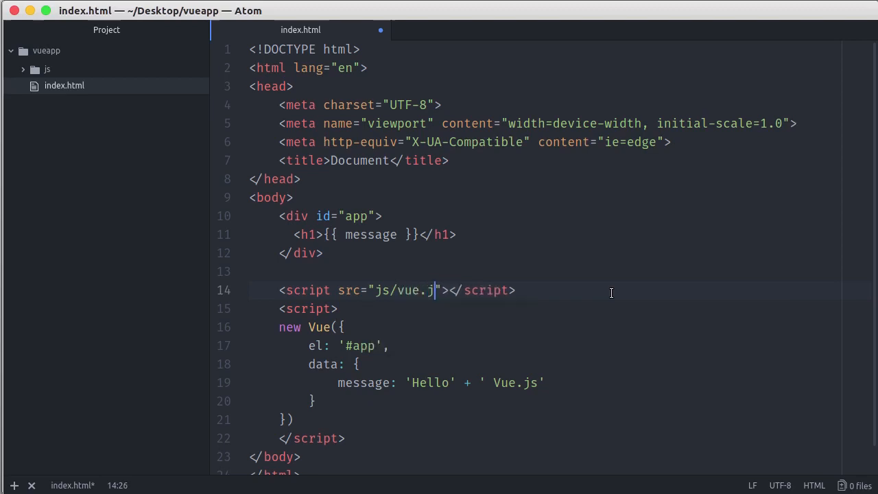
{"action": "type", "text": "s"}
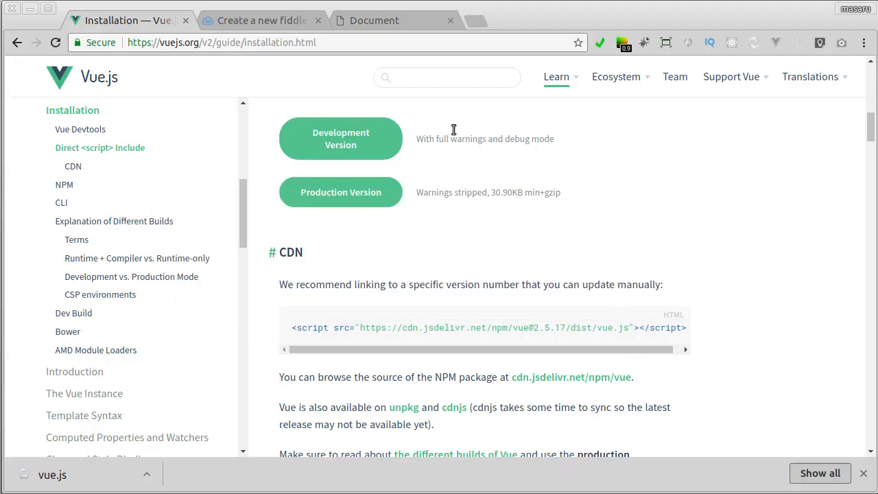
- Reload the local index.html page, close its tab, then open Atom's Packages menu
{"action": "left_click", "coordinate": [374, 20]}
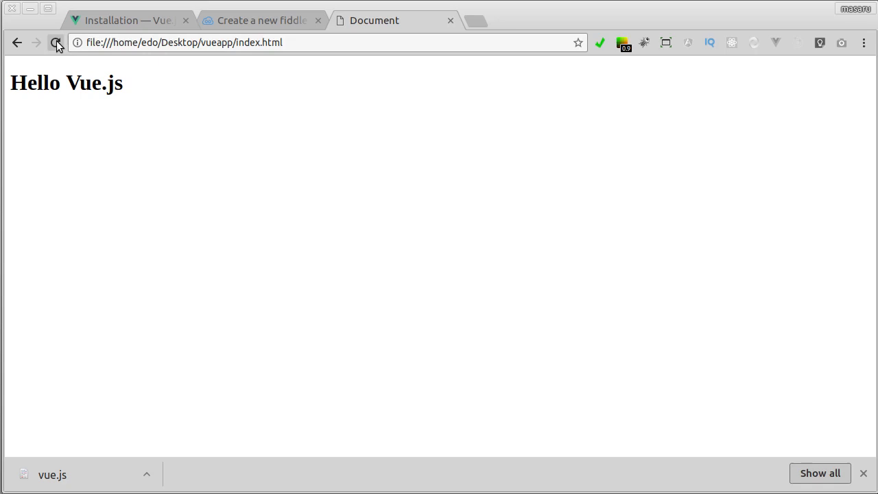
{"action": "left_click", "coordinate": [56, 42]}
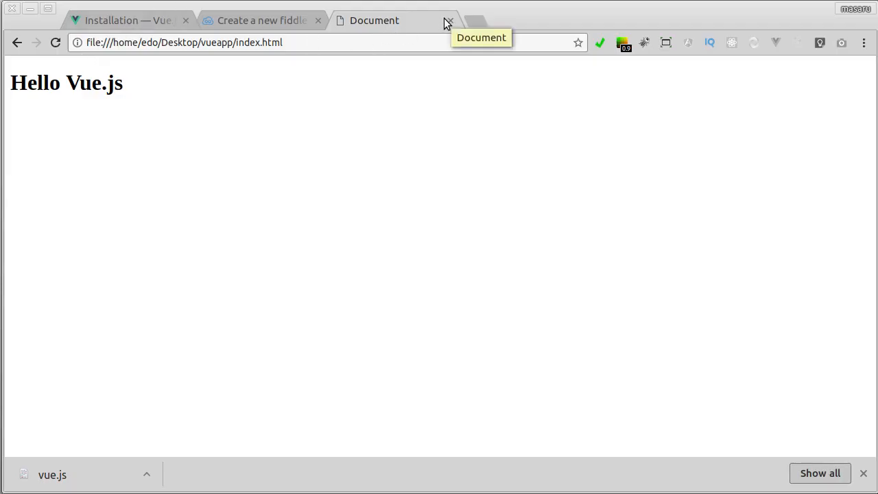
{"action": "left_click", "coordinate": [449, 20]}
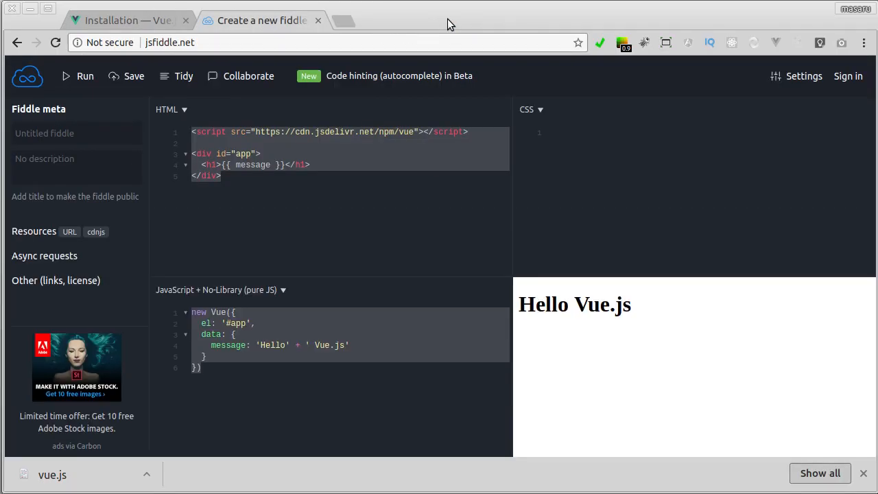
{"action": "key", "text": "cmd+tab"}
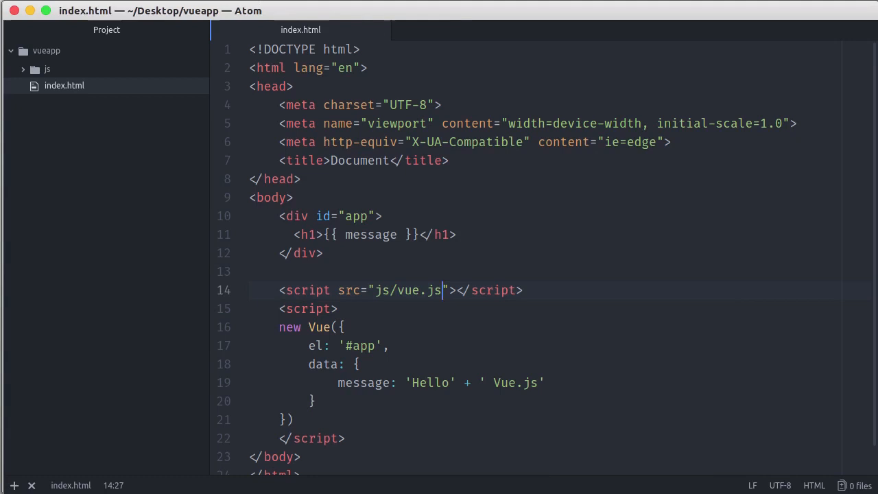
{"action": "left_click", "coordinate": [233, 5]}
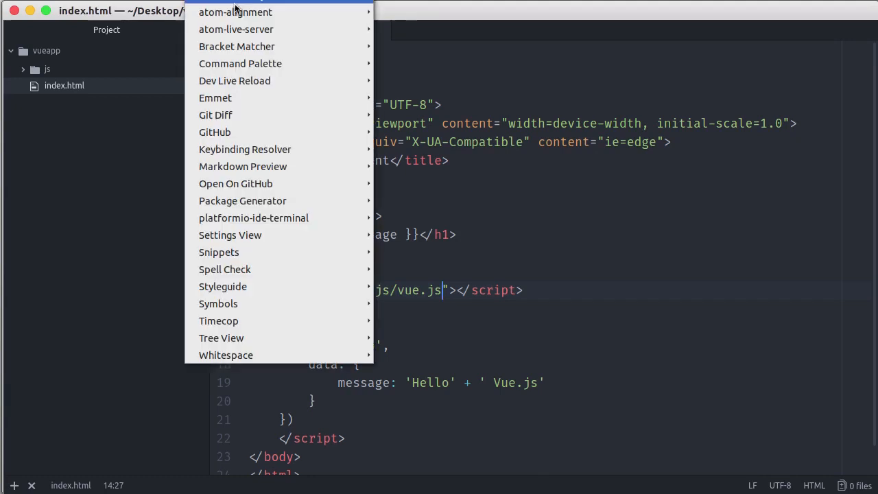
{"action": "mouse_move", "coordinate": [236, 29]}
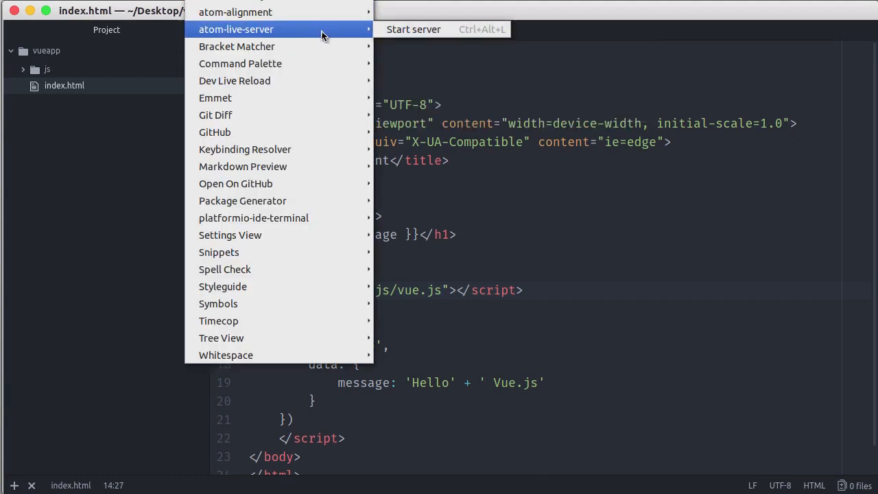